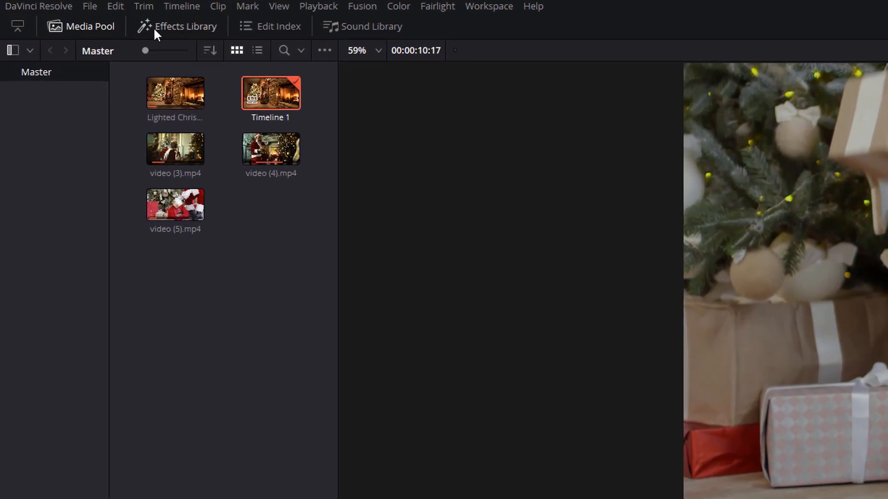
Show the Effects Library and scroll the Video Transitions list to Motion > Push
click(185, 26)
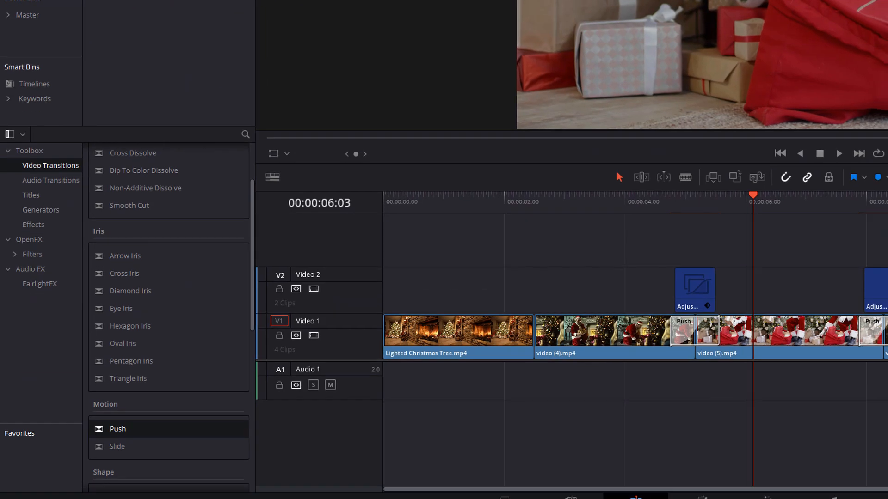
scroll(up, 3)
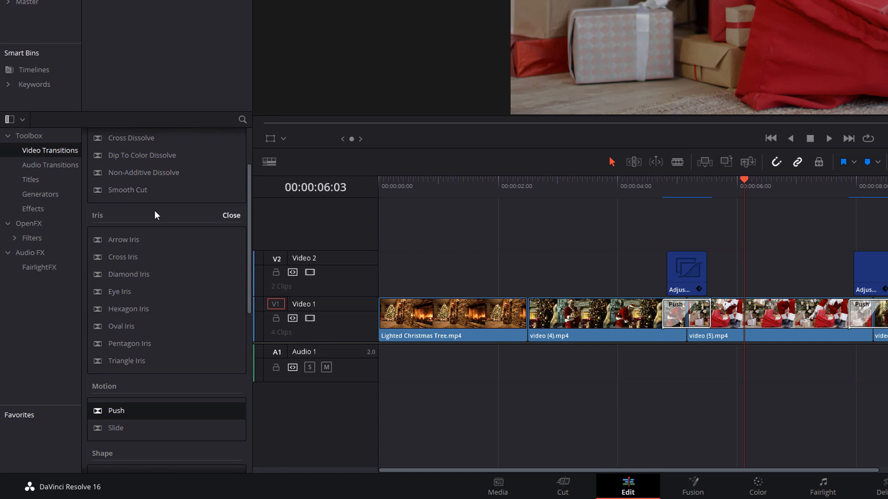
scroll(down, 3)
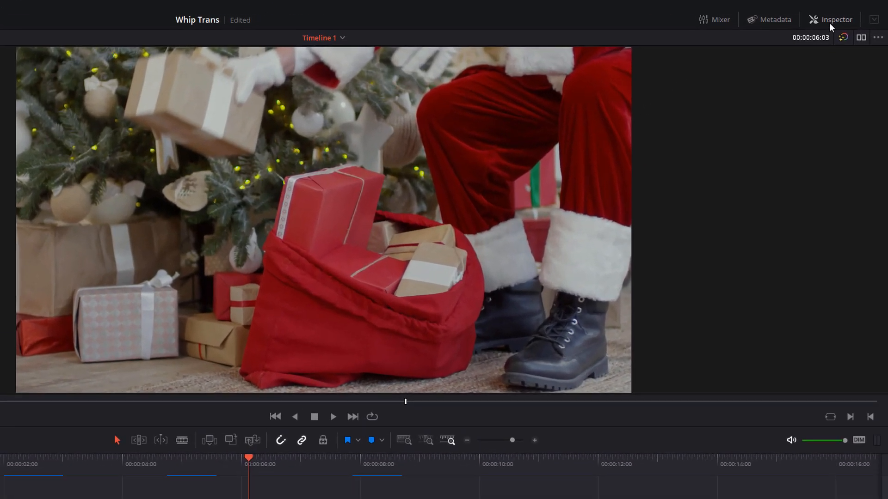
Set the Push transition to ease in and out with the feathered edge turned off
click(836, 20)
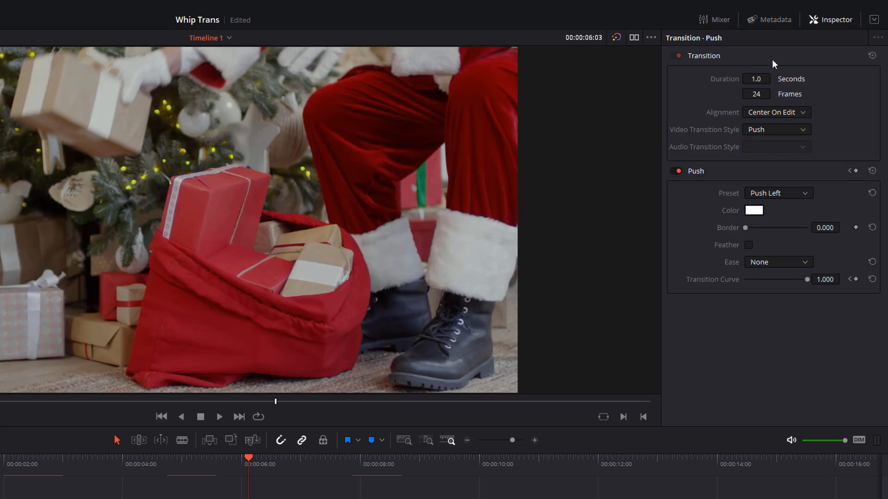
mouse_move(706, 92)
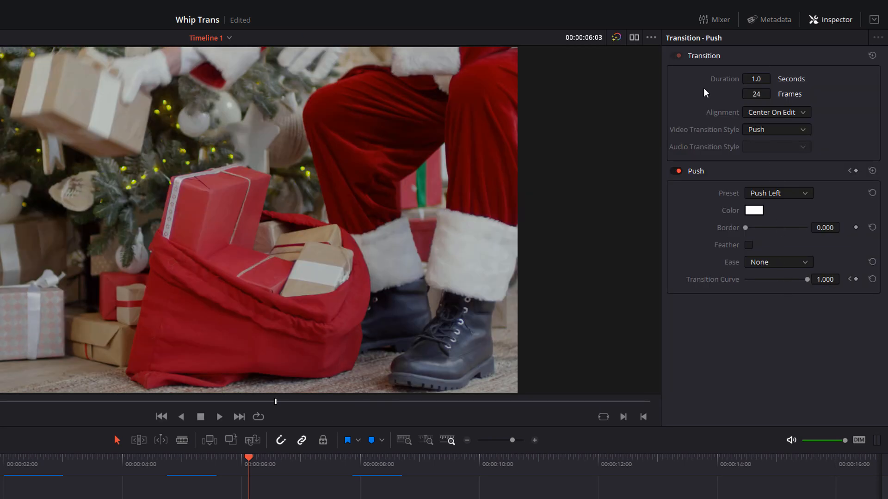
mouse_move(753, 140)
text(20)
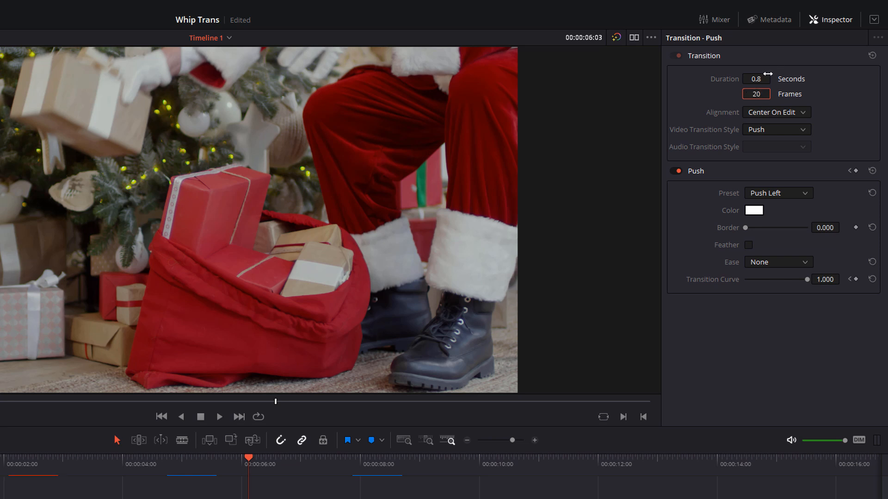
mouse_move(778, 85)
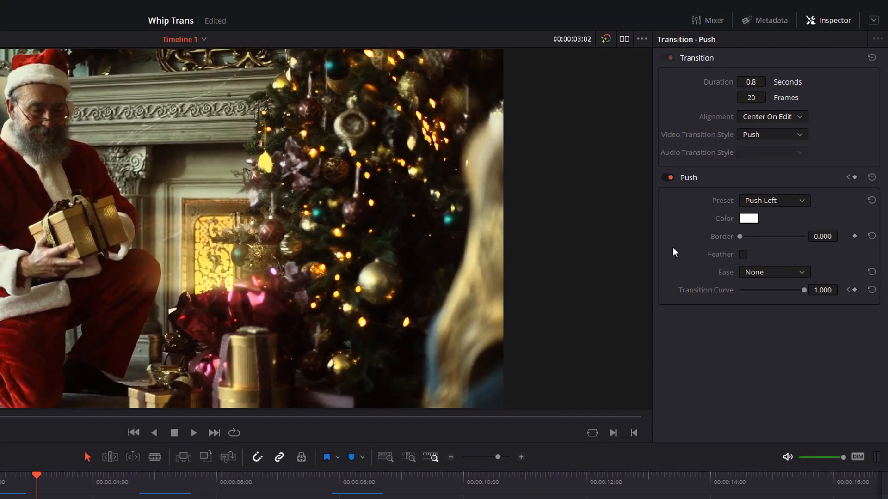
mouse_move(728, 279)
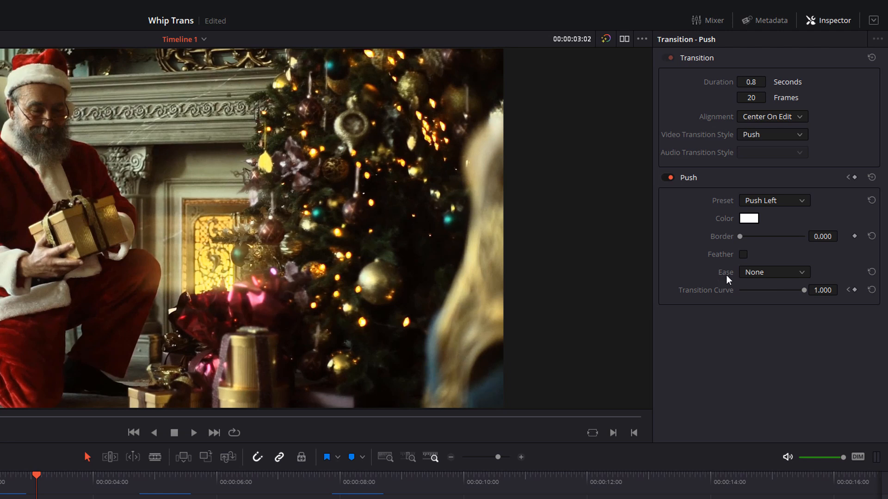
mouse_move(768, 276)
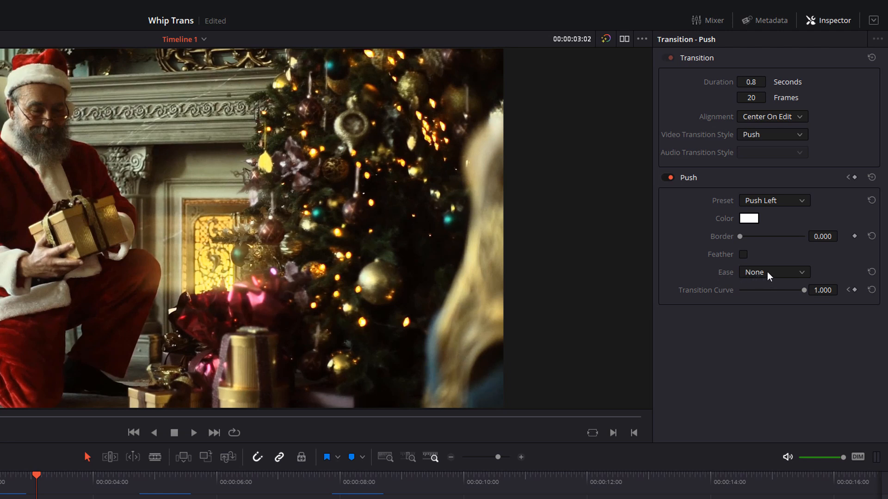
click(773, 272)
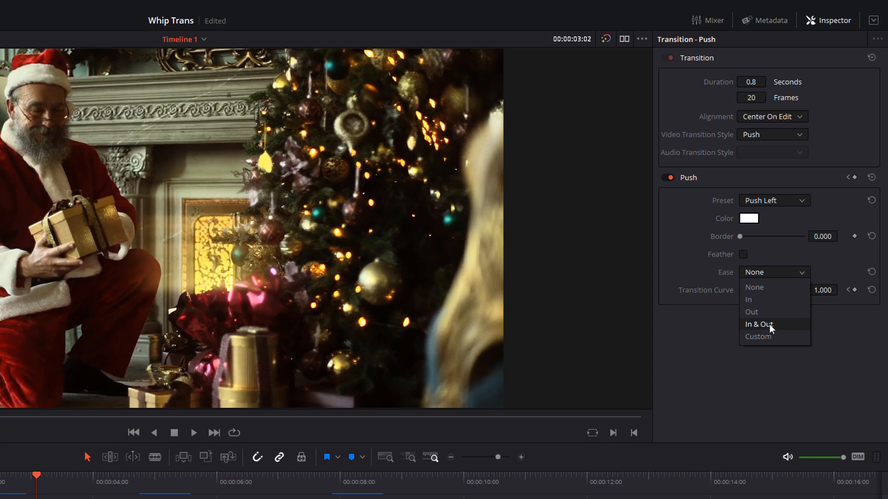
click(758, 323)
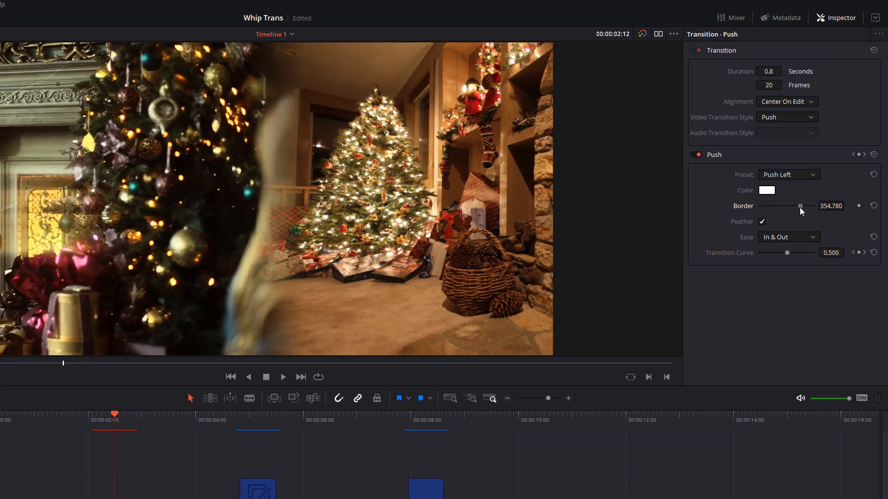
mouse_move(800, 213)
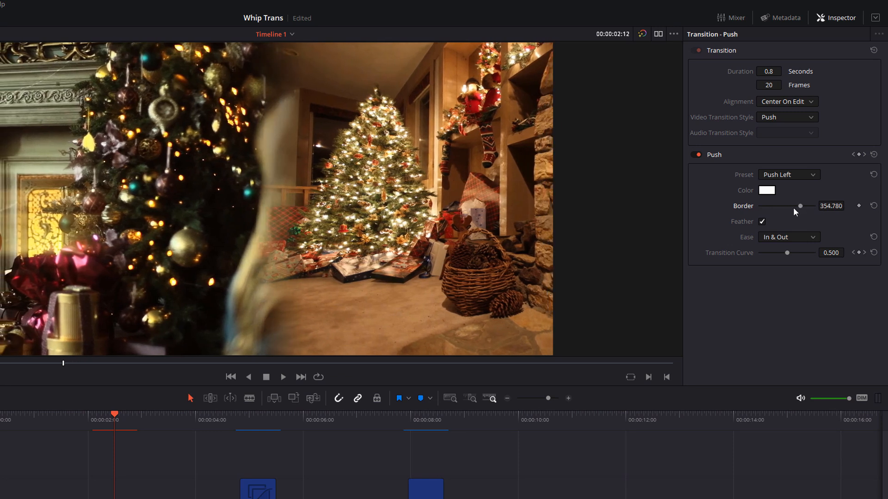
mouse_move(753, 229)
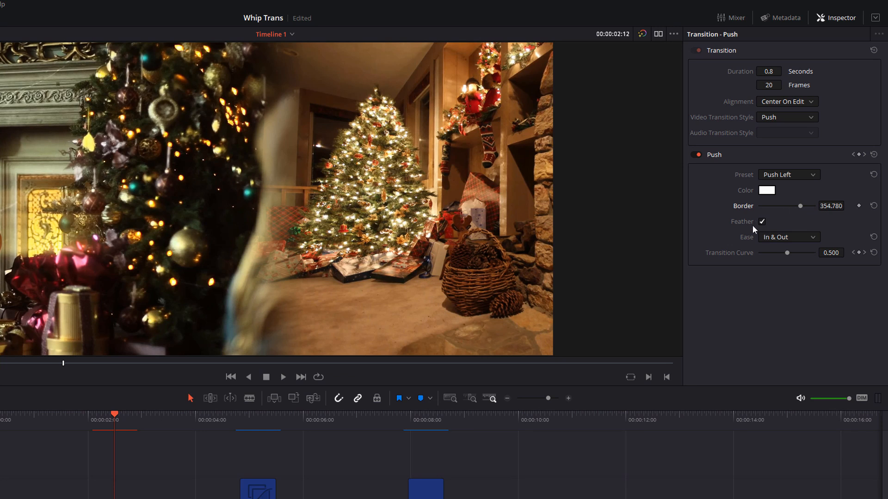
mouse_move(384, 192)
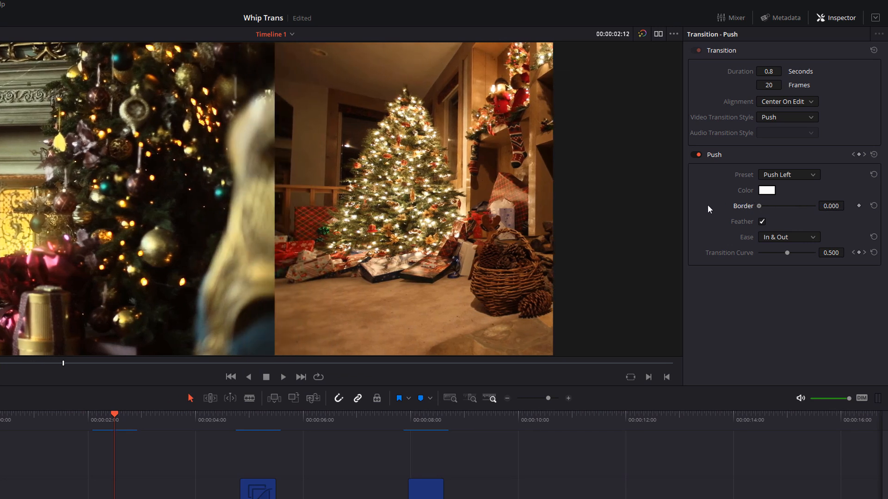
click(765, 190)
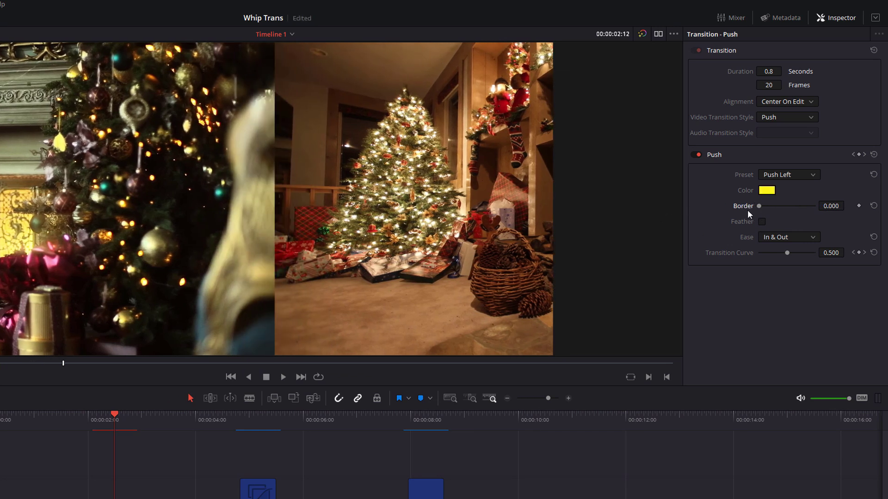
mouse_move(795, 181)
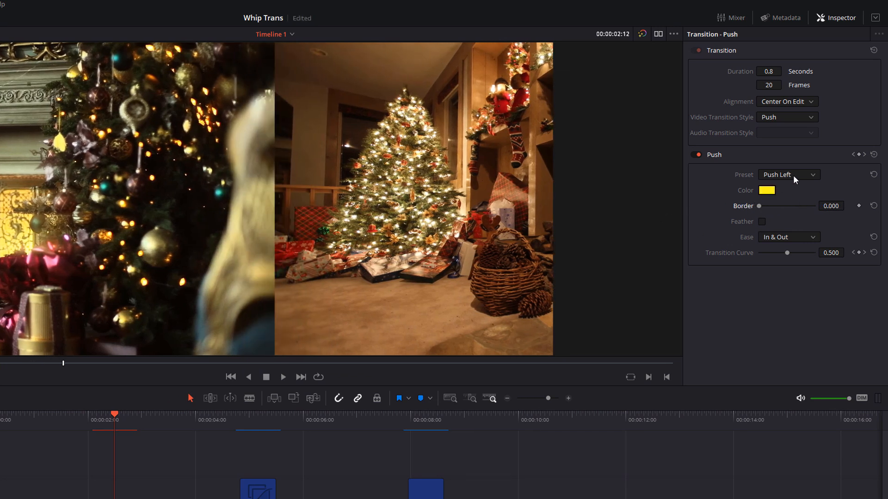
Change the Push preset to an upward push direction
click(787, 175)
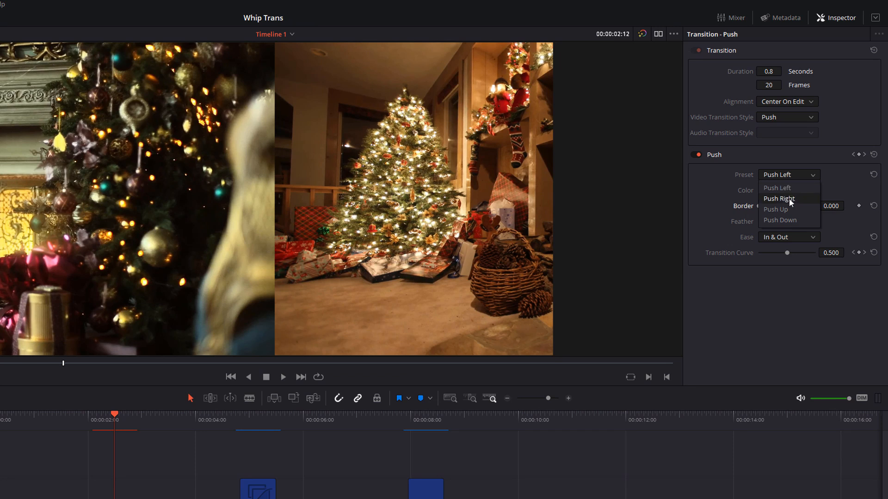
mouse_move(783, 227)
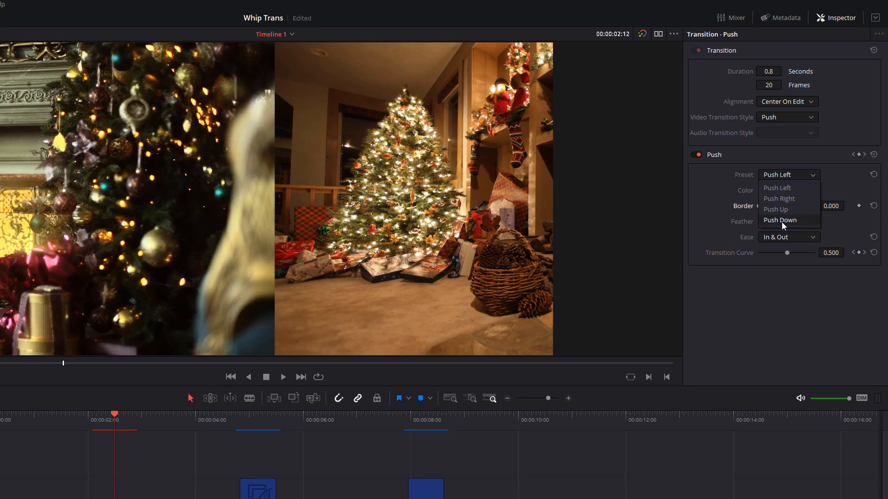
mouse_move(780, 220)
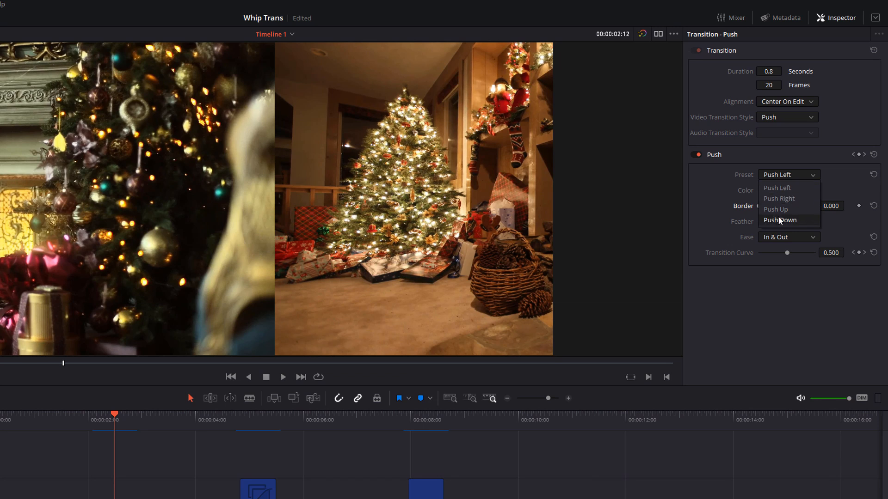
click(775, 210)
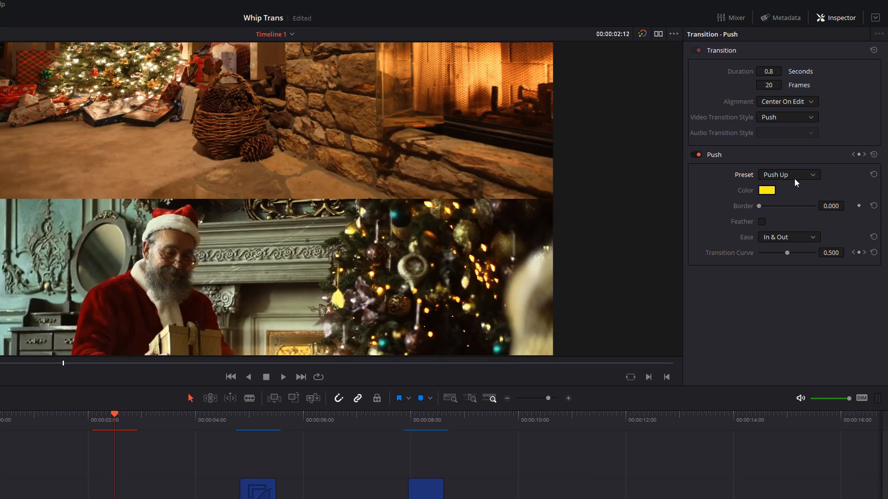
click(787, 175)
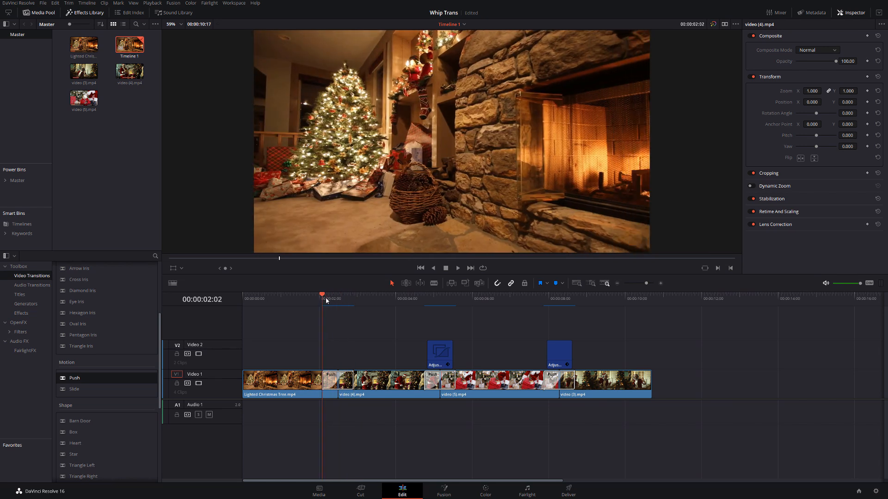
Park the playhead at the first transition and browse Toolbox effects for the Adjustment Clip
click(355, 294)
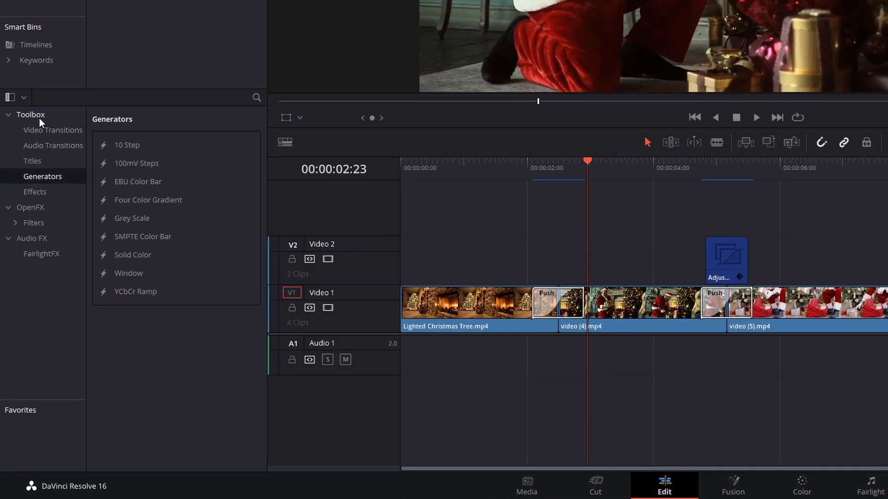
click(34, 191)
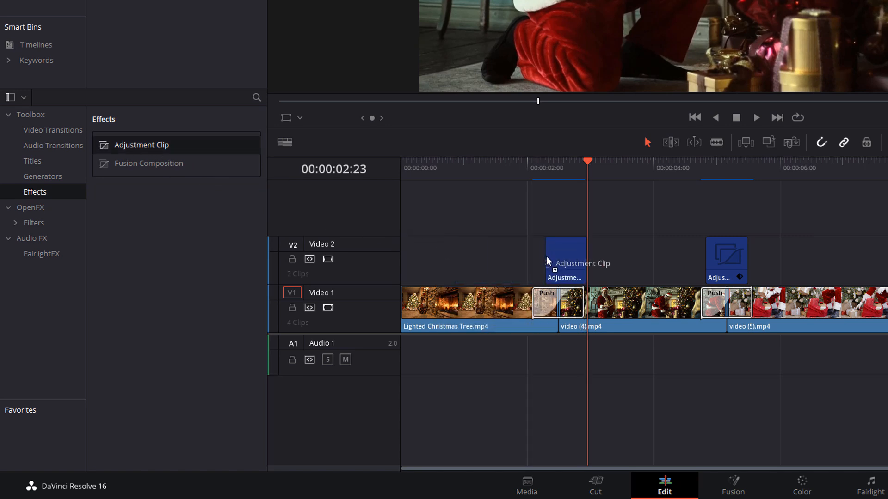
mouse_move(546, 266)
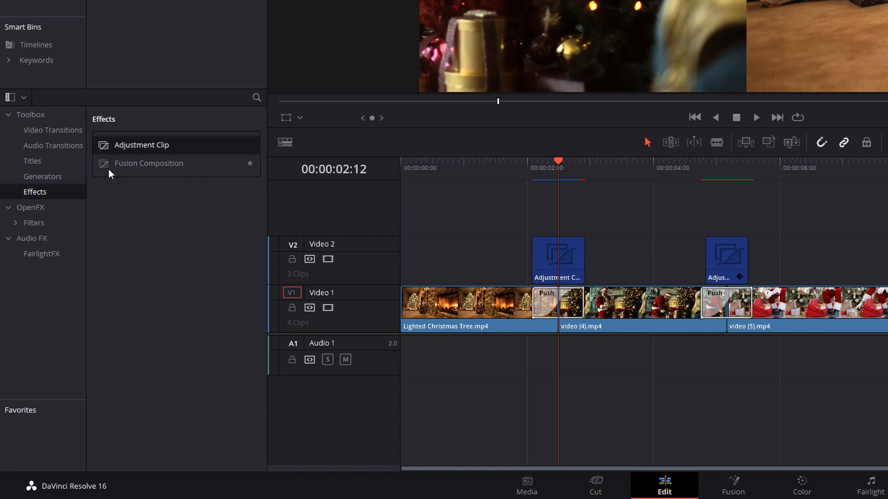
mouse_move(31, 213)
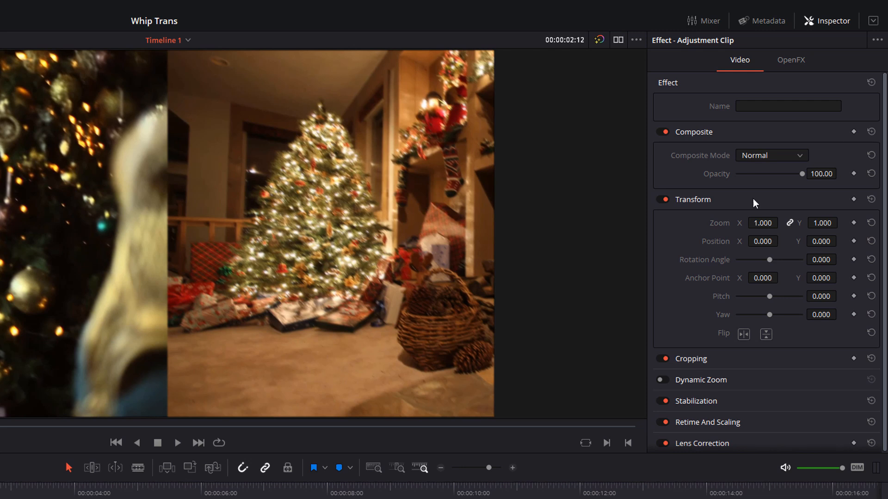
mouse_move(776, 67)
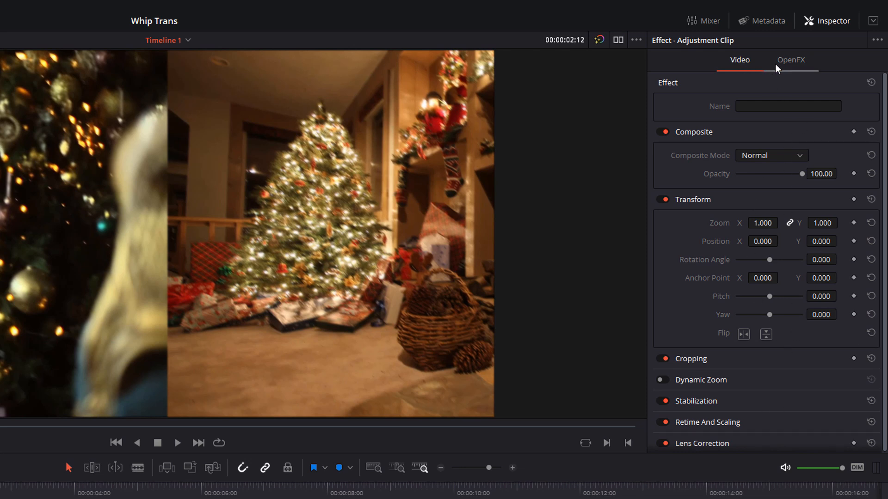
mouse_move(801, 68)
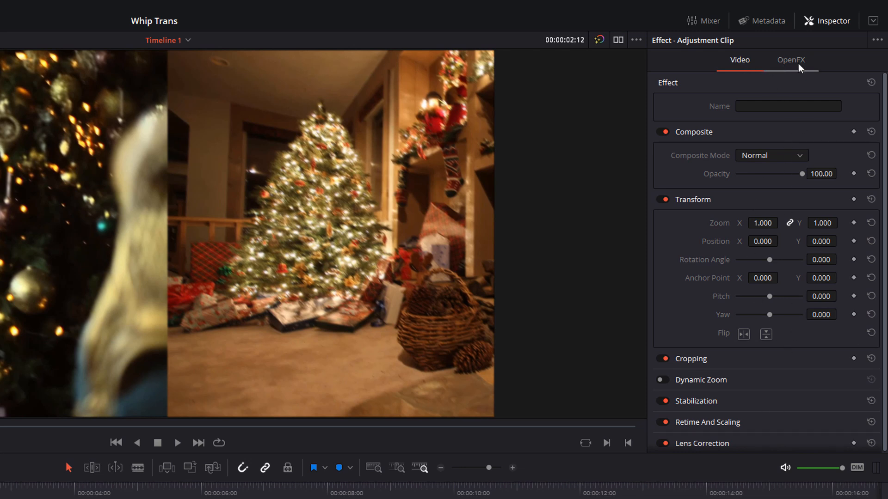
Show the Directional Blur applied to the adjustment clip in the OpenFX settings
click(790, 59)
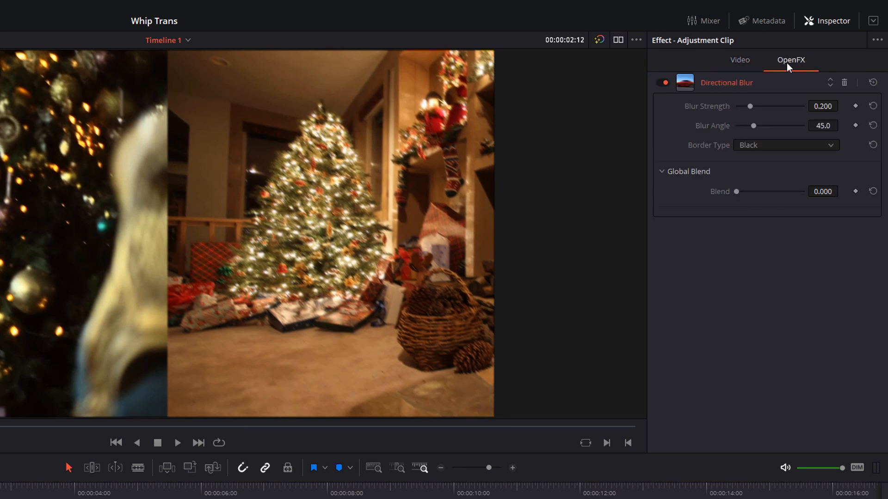
mouse_move(329, 195)
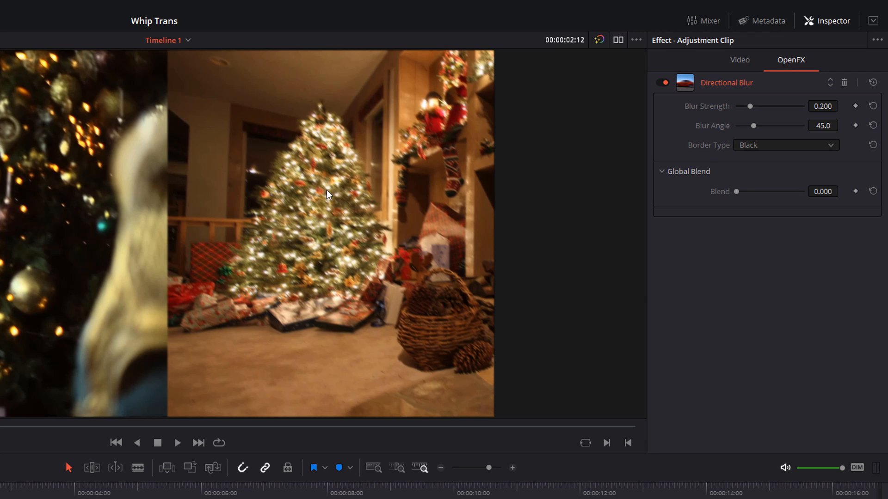
mouse_move(391, 188)
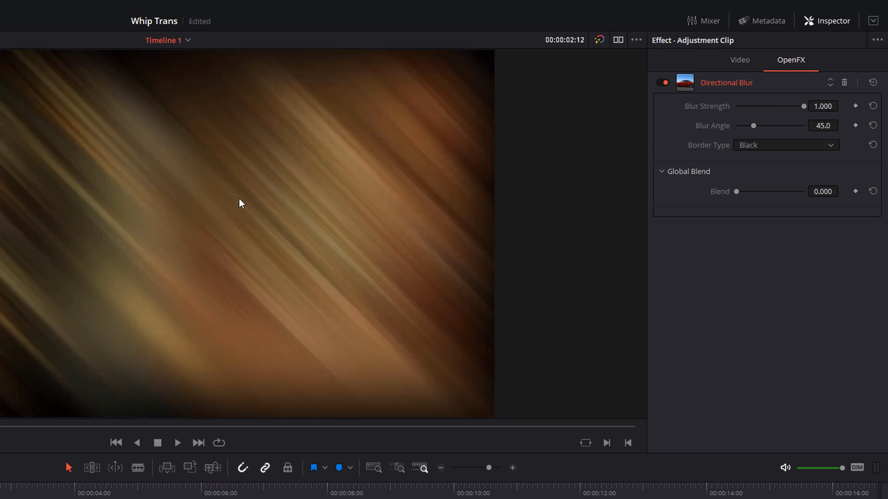
mouse_move(292, 302)
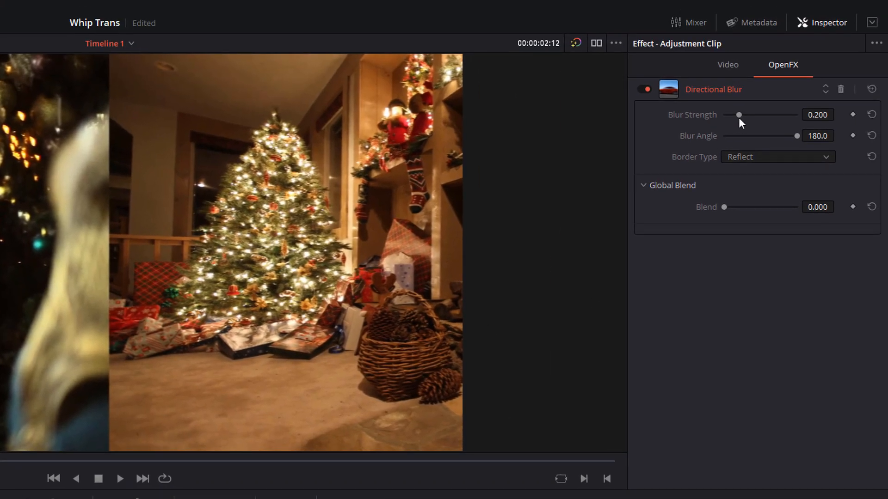
mouse_move(723, 135)
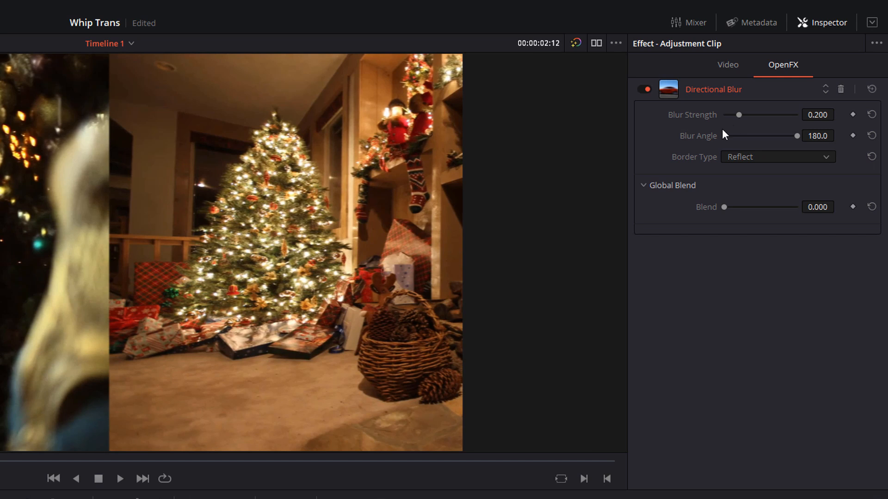
Reset the Directional Blur strength to 0.000 for the starting keyframe
double_click(818, 115)
text(0.000)
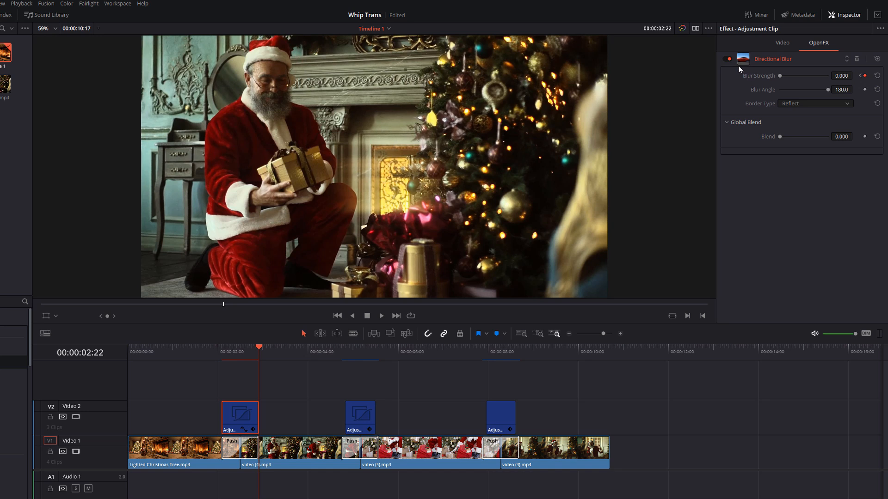
mouse_move(743, 65)
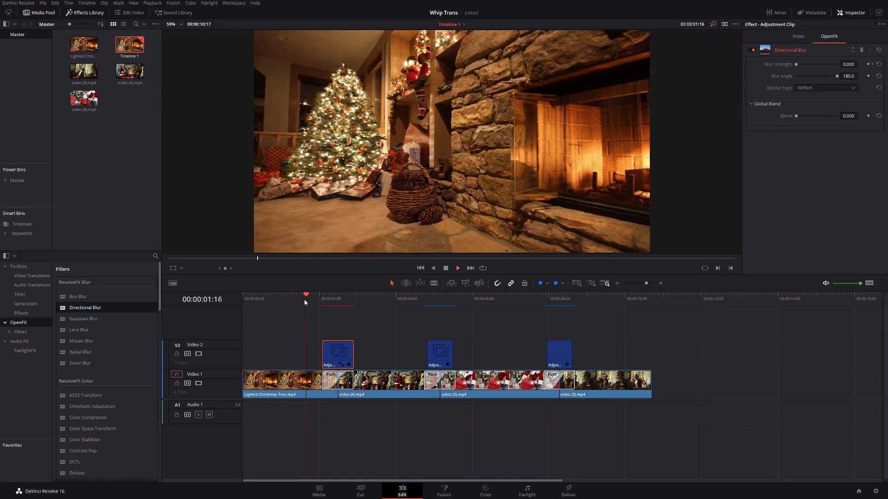
Scrub the playhead around the first two transitions to position the whoosh sound effect
click(372, 295)
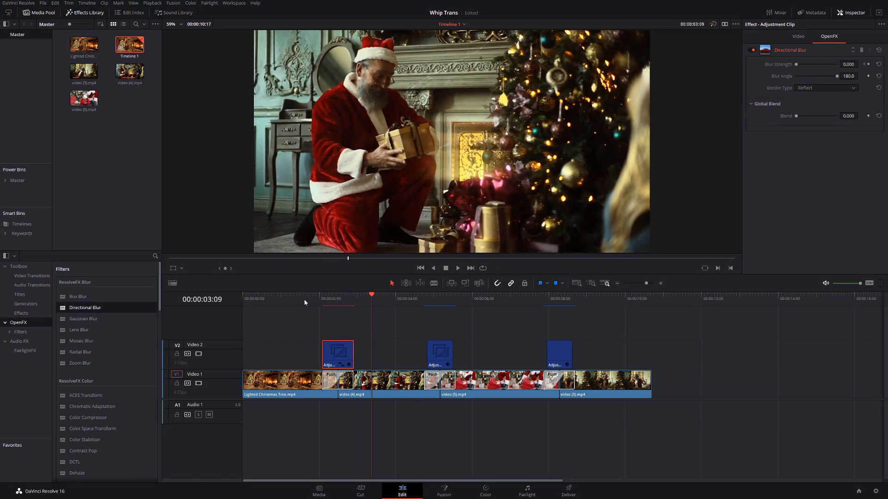
click(314, 294)
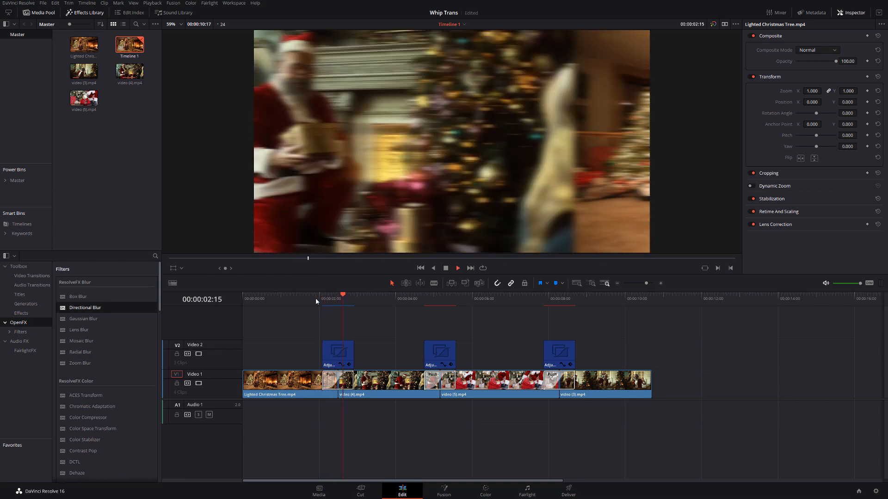
click(423, 296)
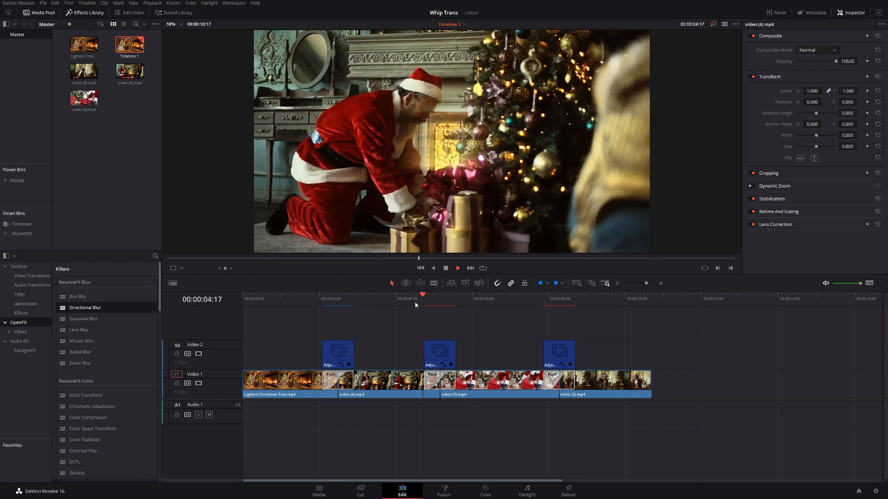
click(544, 295)
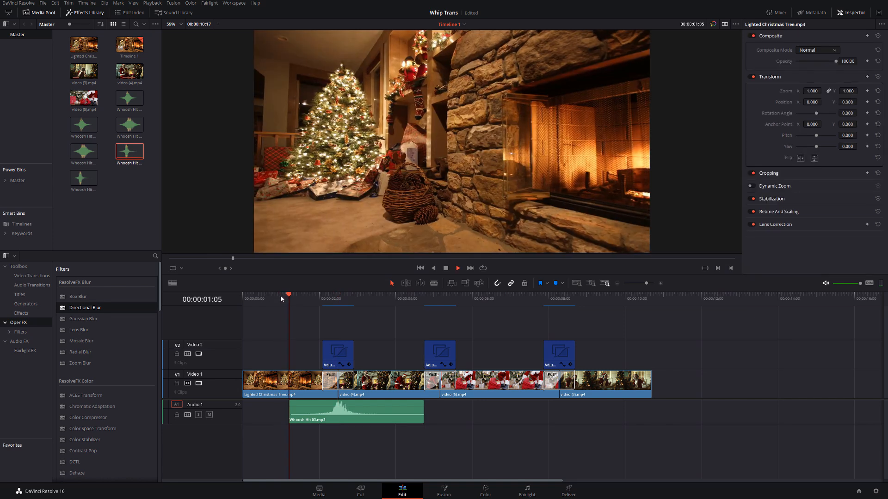
click(366, 294)
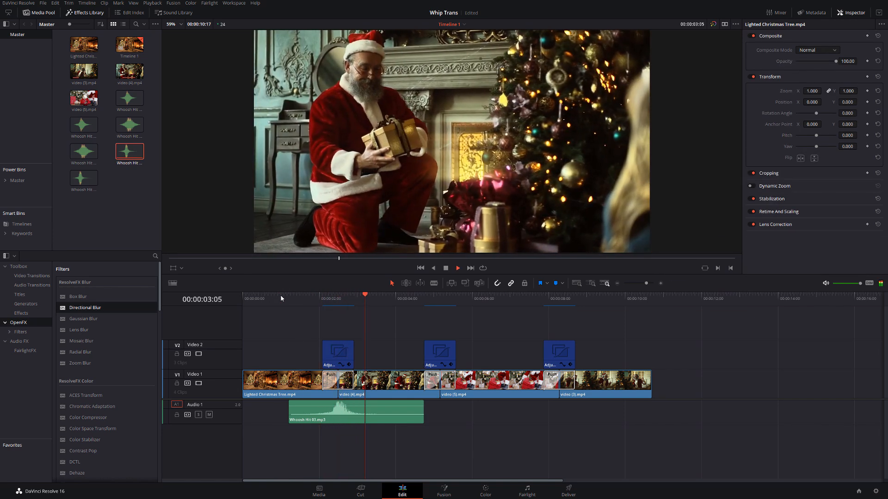